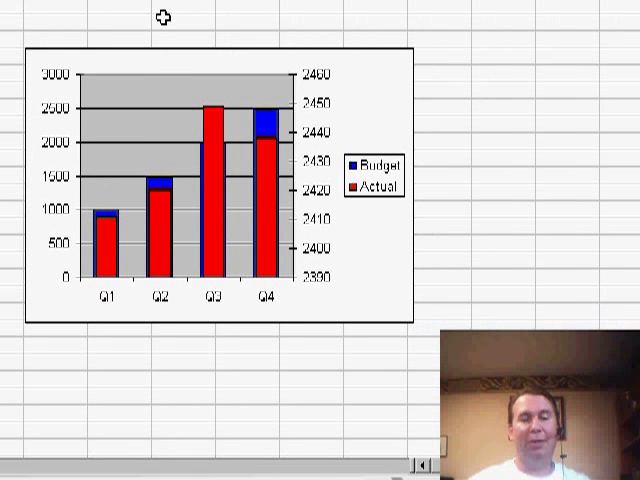
mouse_move(148, 128)
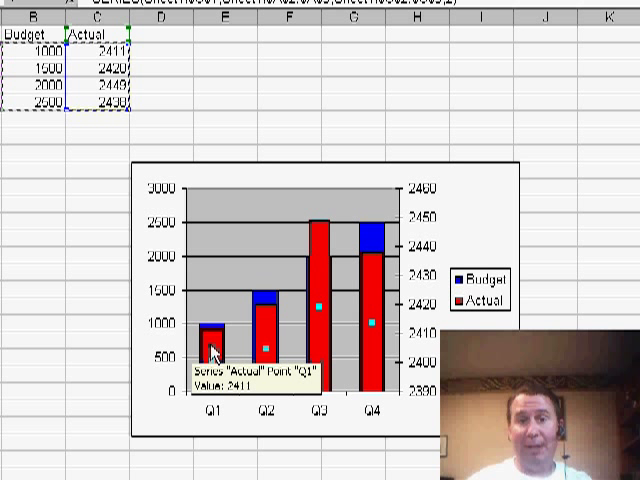
Bring up Format Data Series for the Actual series via its right-click menu
right_click(216, 356)
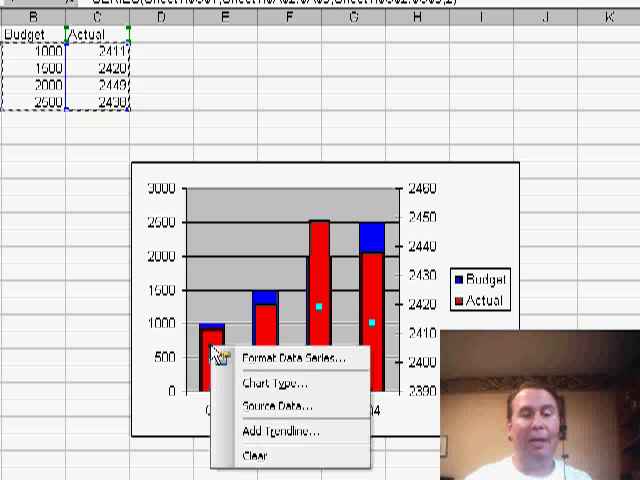
mouse_move(280, 358)
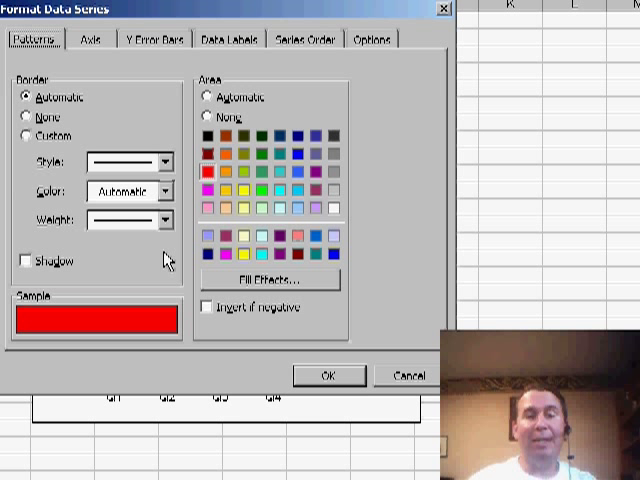
left_click(328, 376)
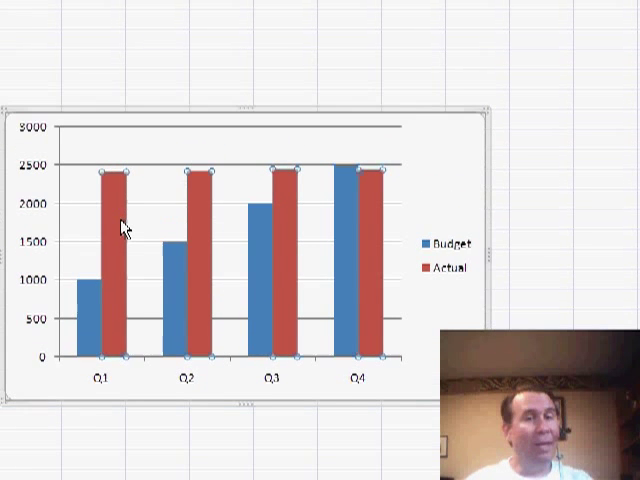
Select the Actual series in the Excel 2007 clustered column chart
left_click(464, 40)
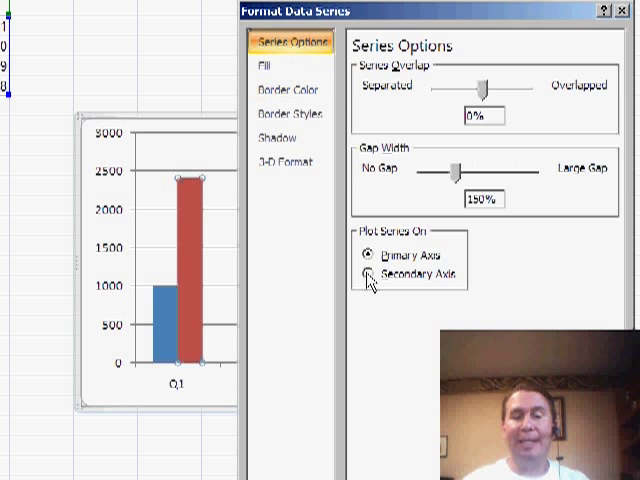
Put Actual on the secondary axis and widen its gap so the bars are narrower
left_click(364, 276)
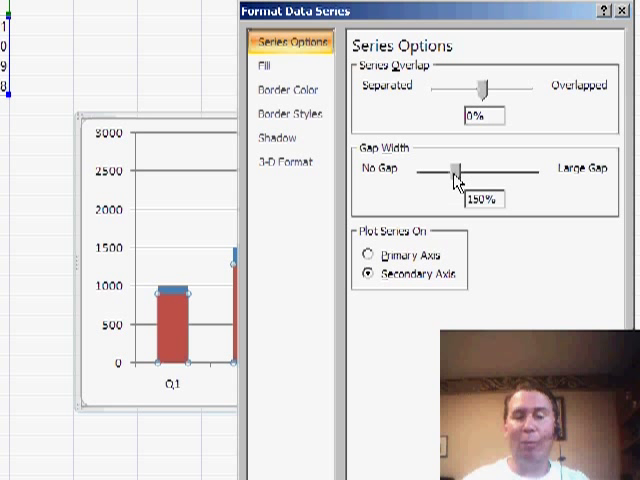
left_click_drag(456, 170, 478, 170)
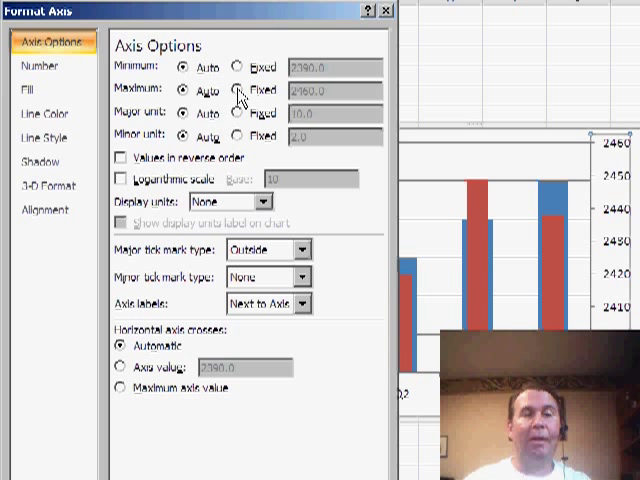
Fix the secondary axis maximum at 3000 and minimum at 0
left_click(236, 90)
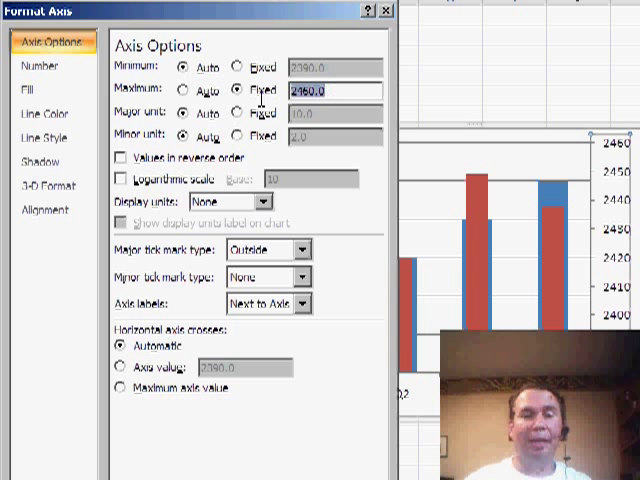
type("3000")
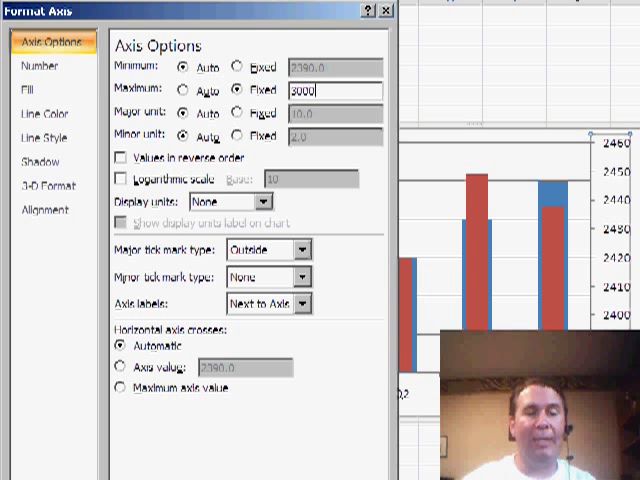
left_click(220, 64)
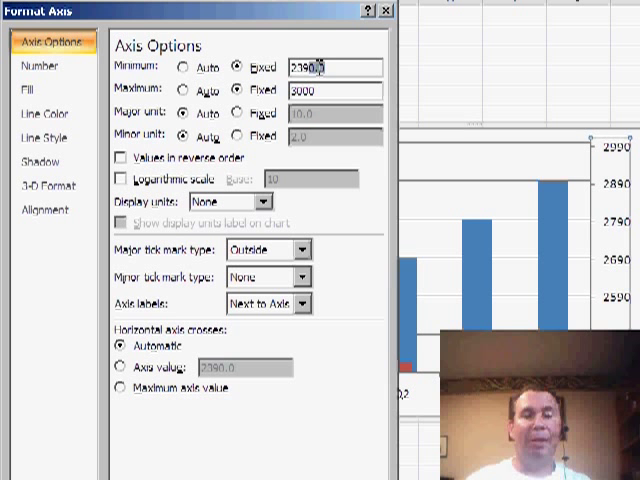
type("0")
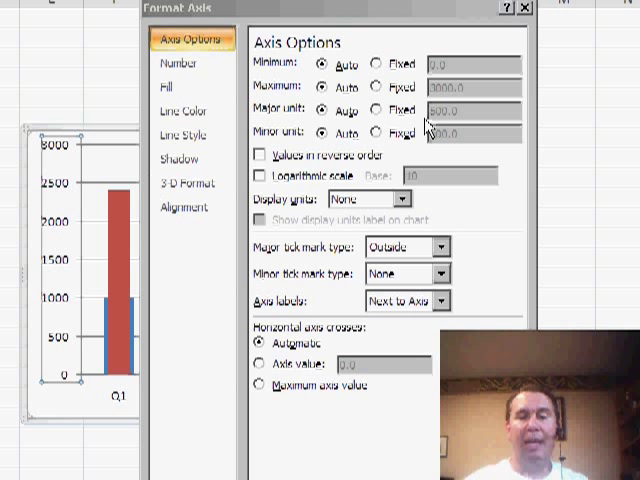
Fix the primary axis minimum at 0
left_click(378, 64)
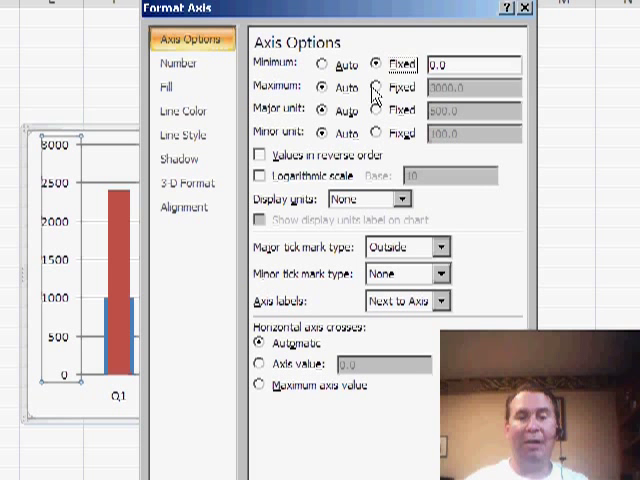